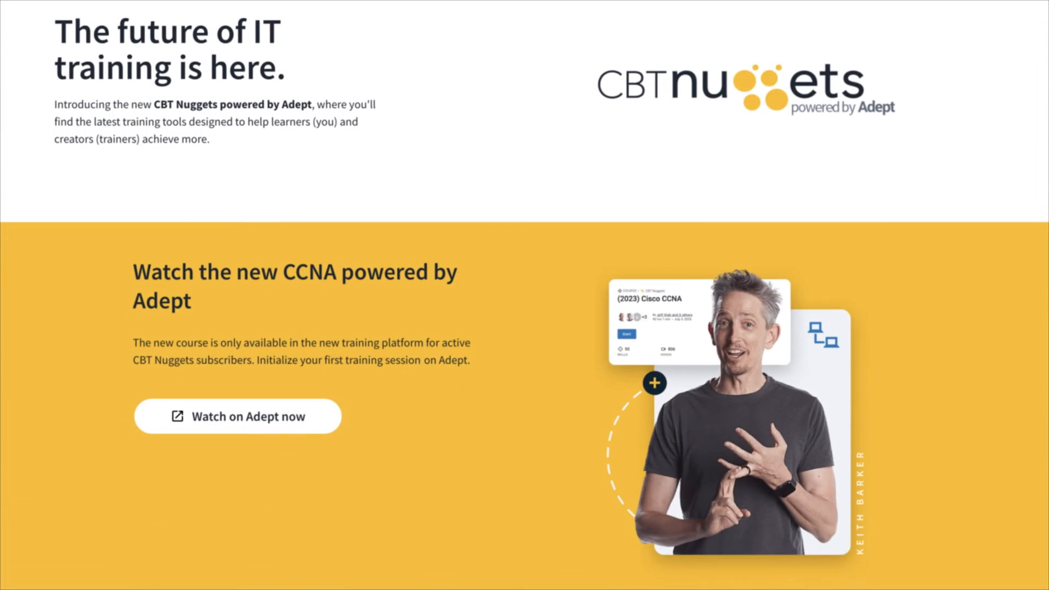
scroll("down", 3)
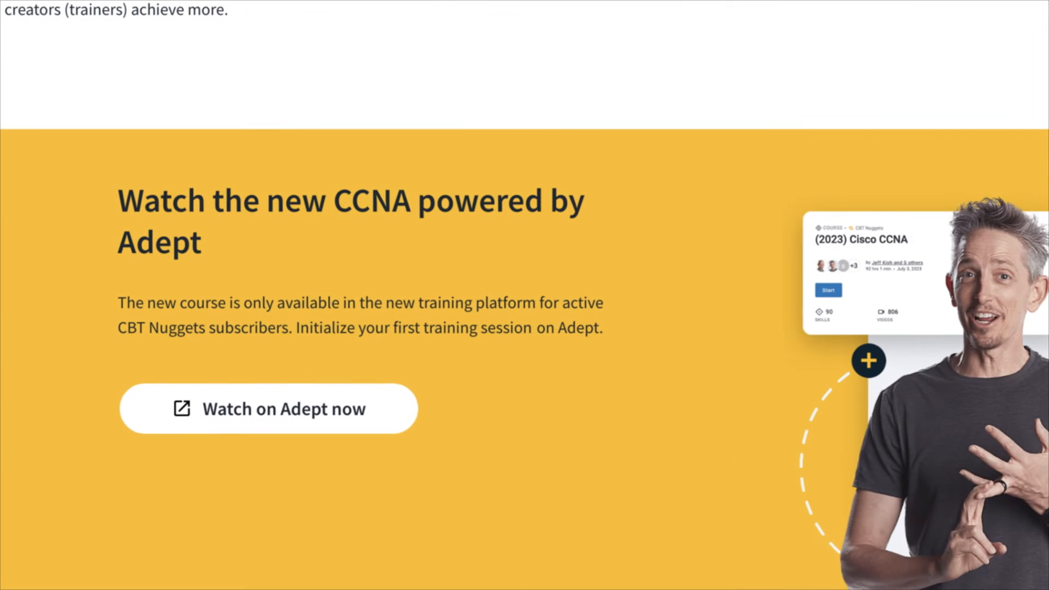
scroll("down", 3)
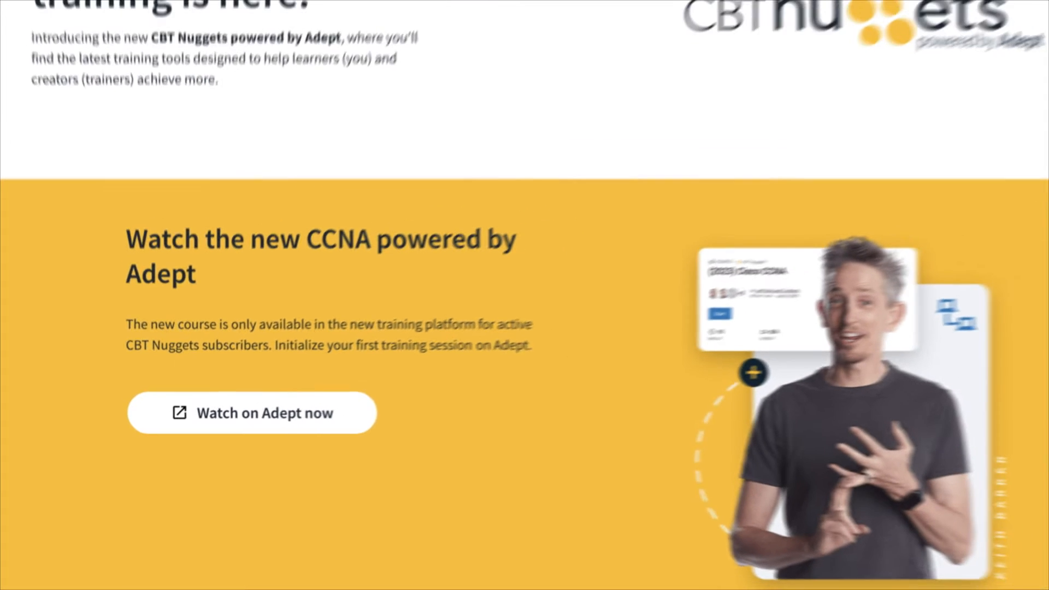